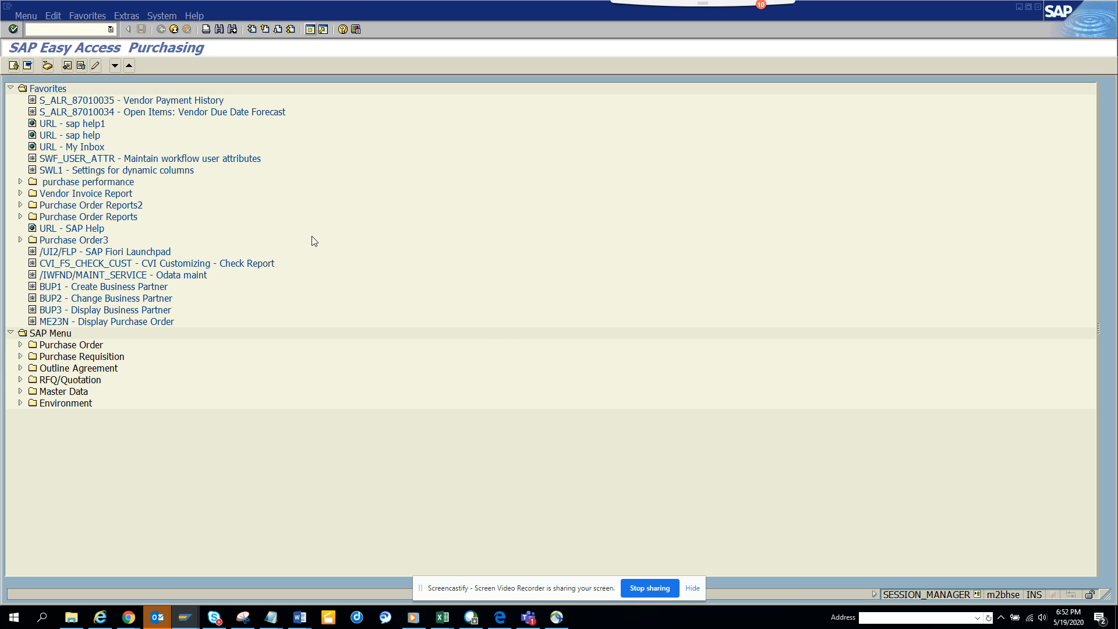
- Run FBL5N to list the 16 customer open items for company code 1000
left_click(64, 30)
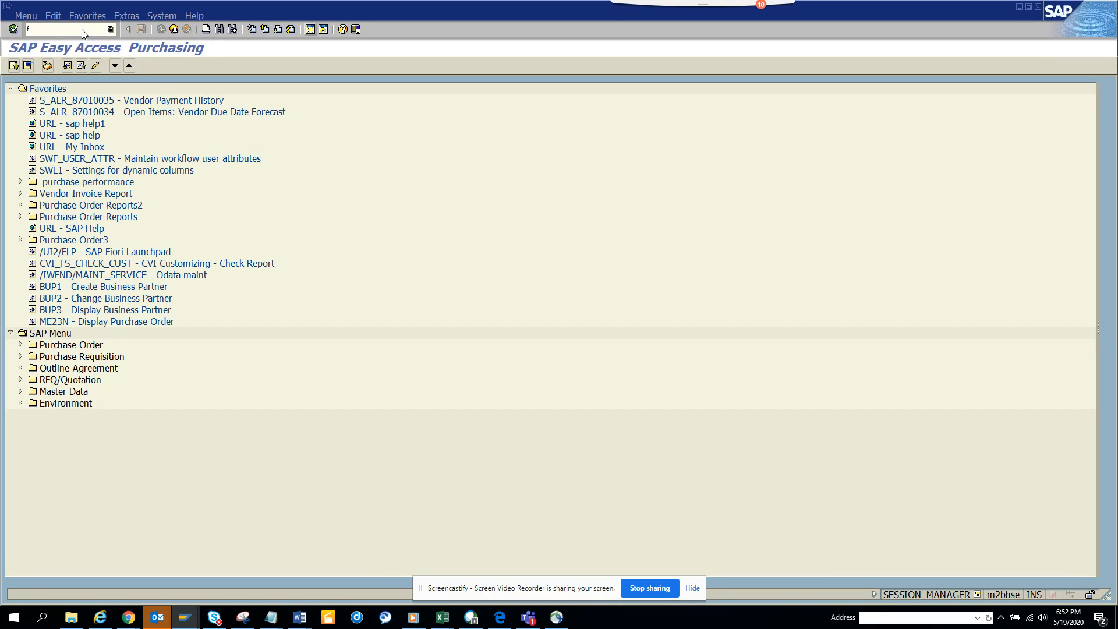
type("fbl")
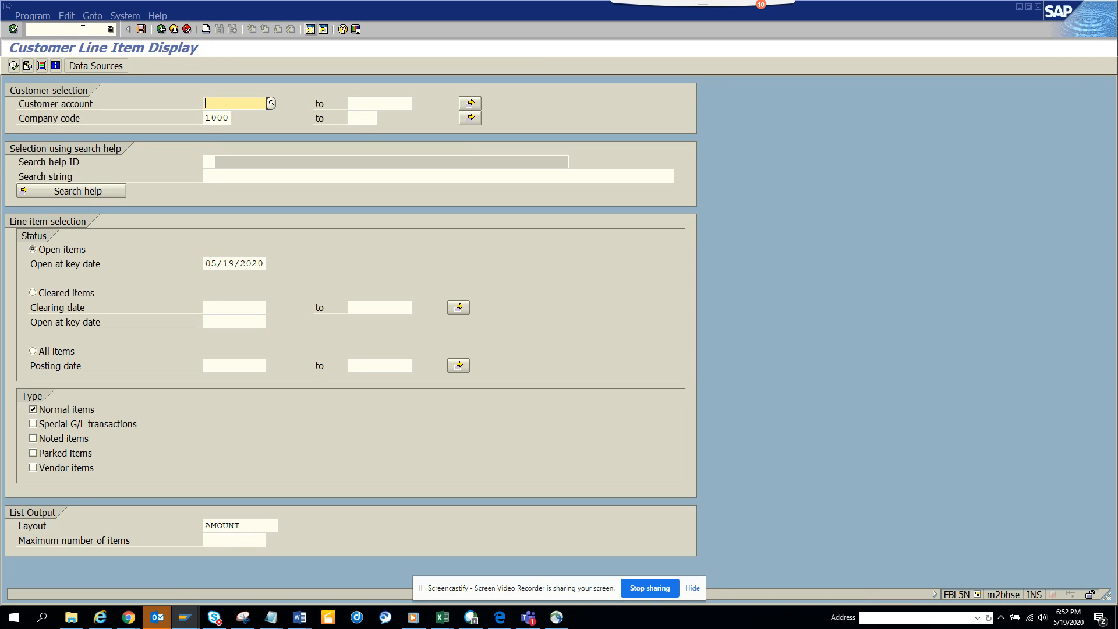
mouse_move(13, 66)
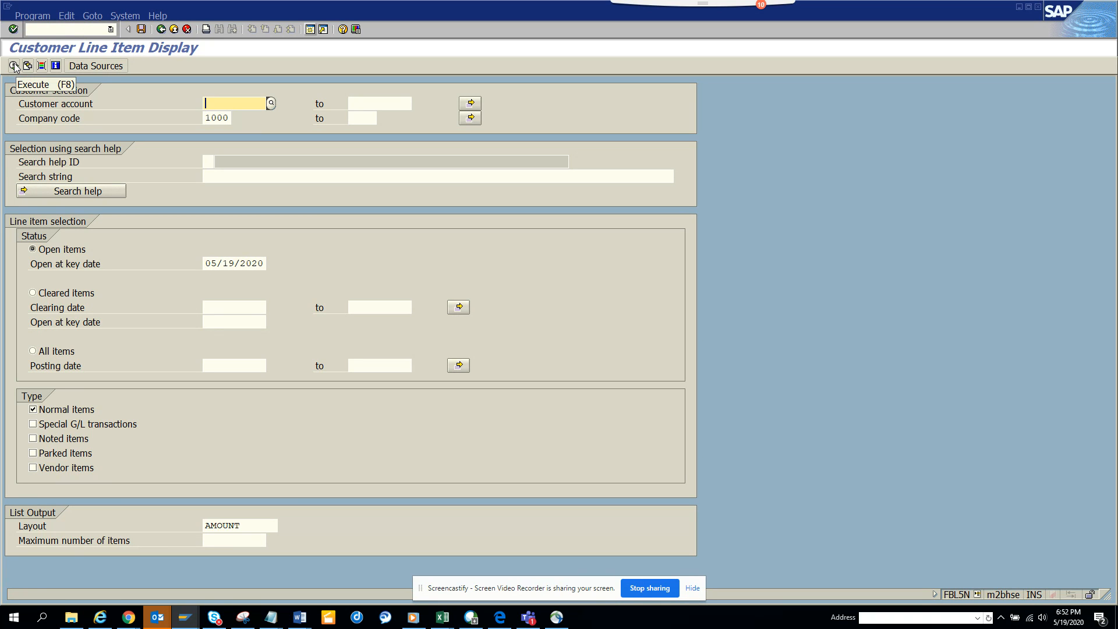
left_click(12, 66)
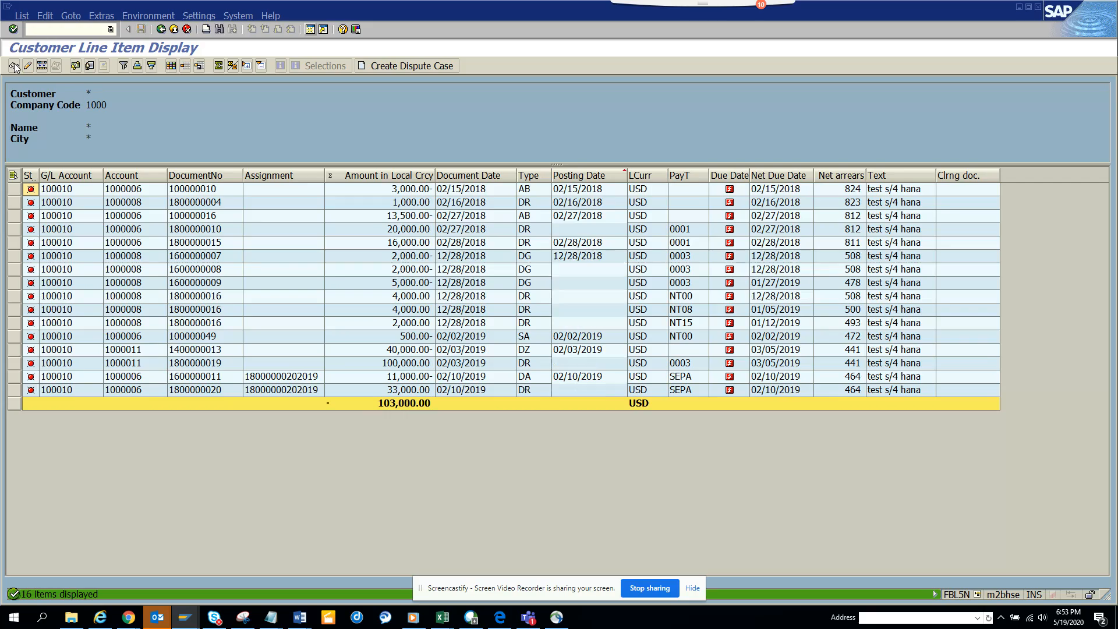
- Switch the customer line item output to the classic list via Environment and Settings menus
left_click(121, 174)
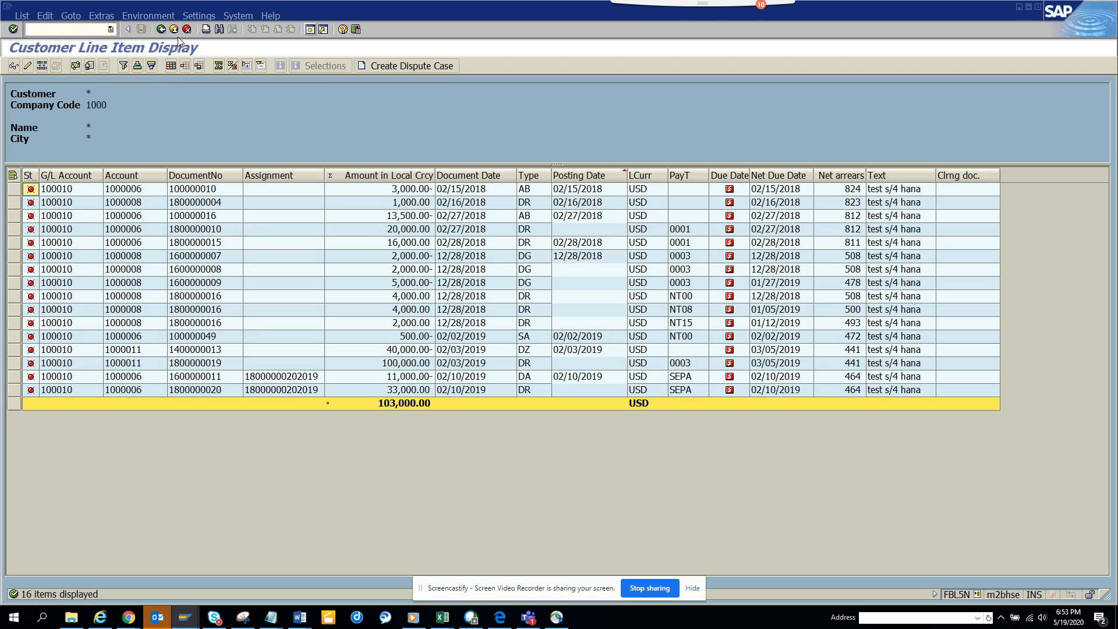
left_click(149, 15)
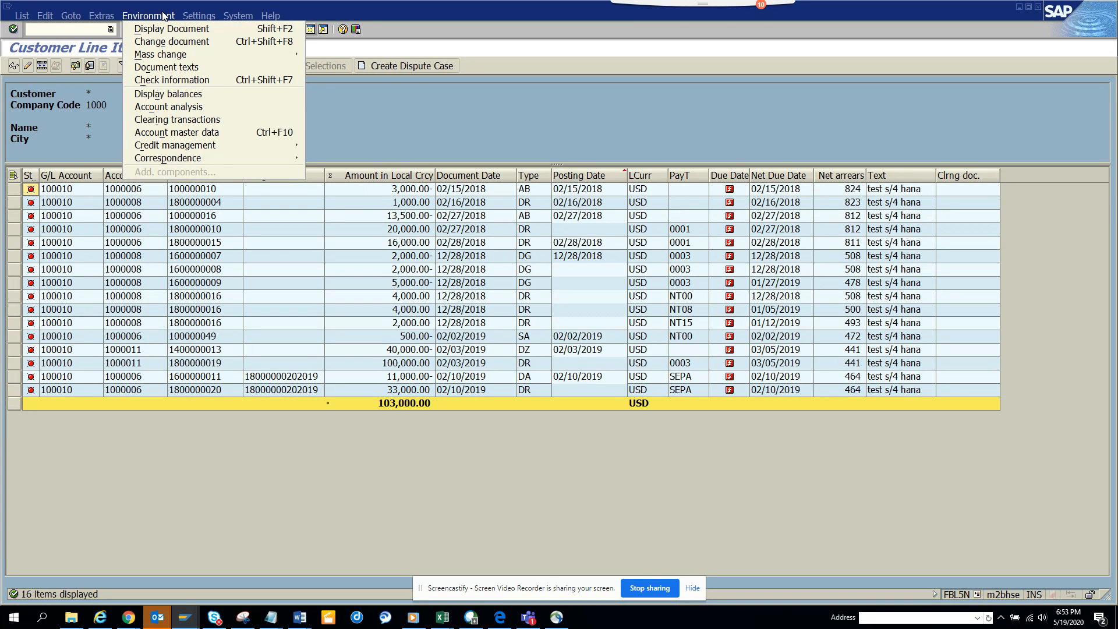
left_click(198, 16)
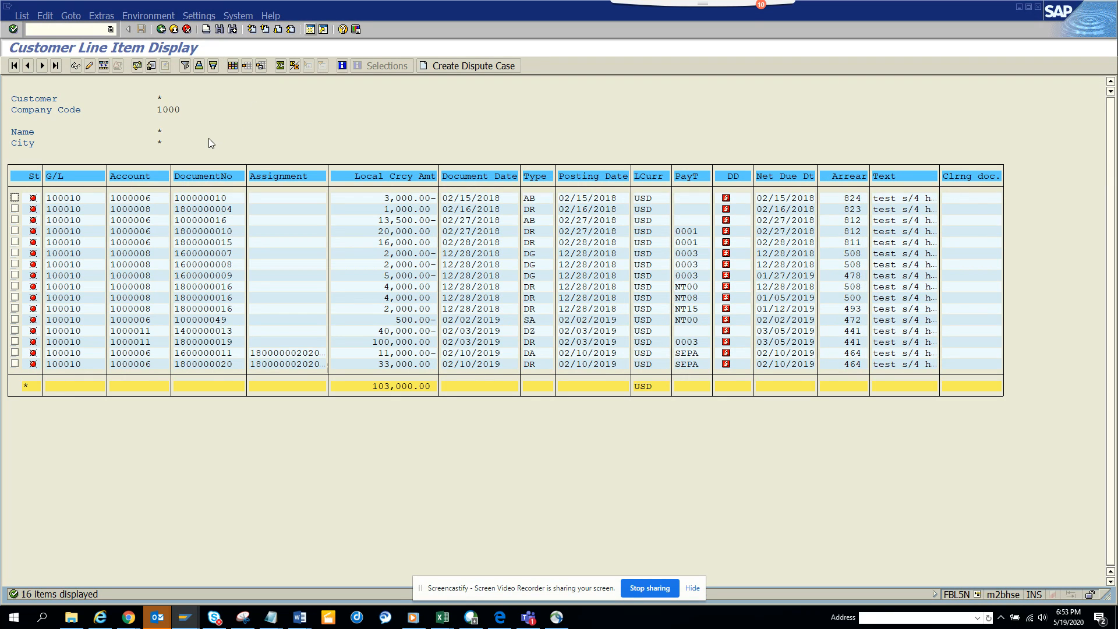
mouse_move(228, 278)
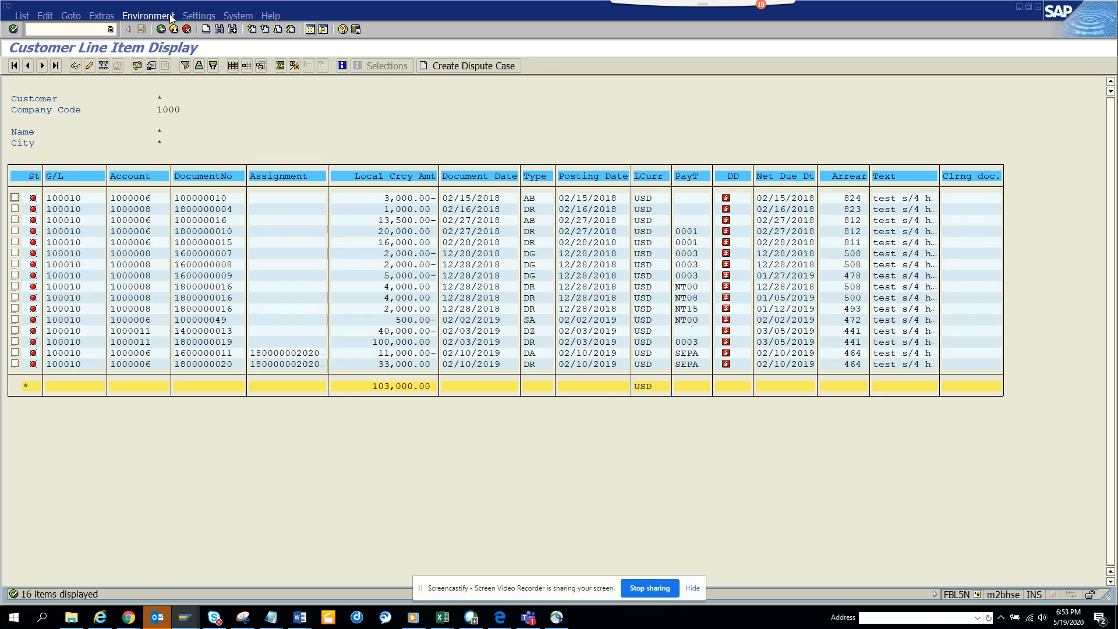
left_click(199, 15)
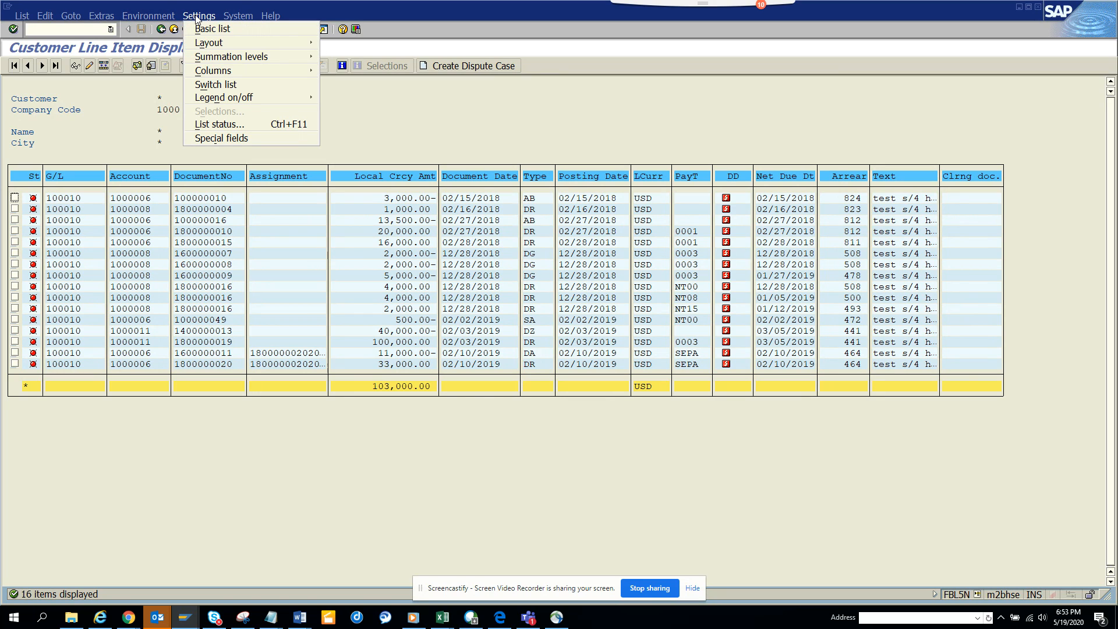
mouse_move(209, 43)
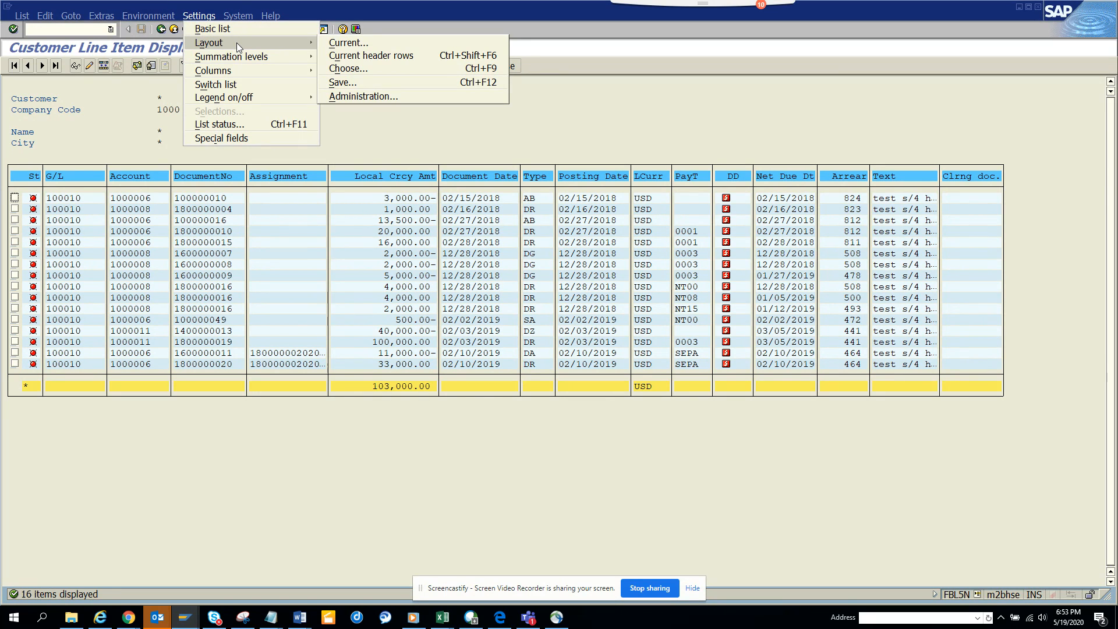
mouse_move(216, 84)
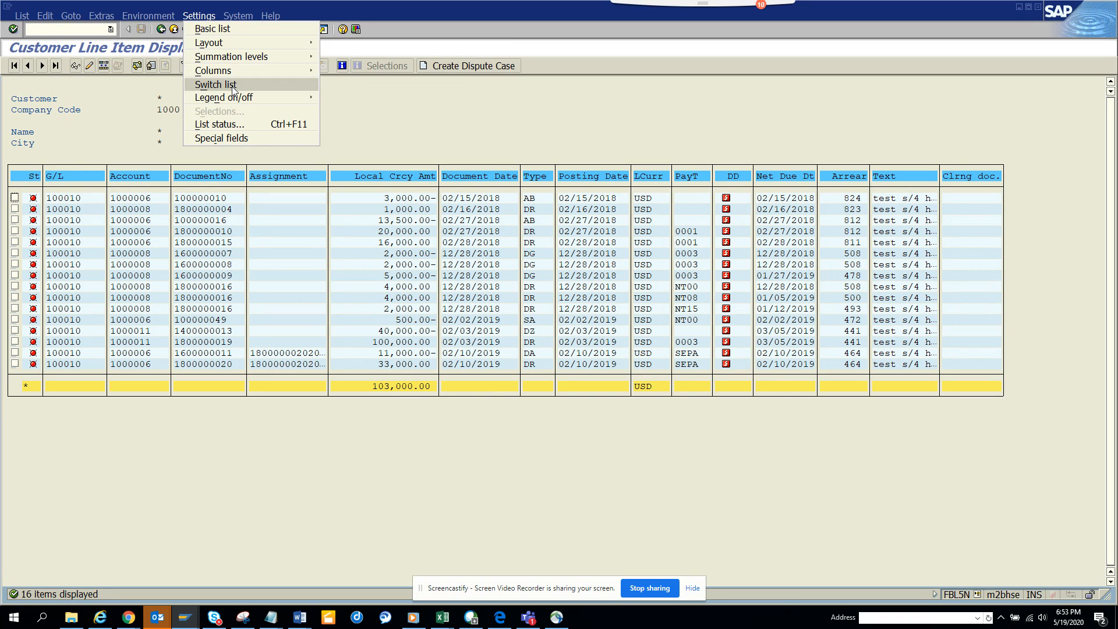
- Return the line items to the ALV grid and go back to the Data Browser screen
left_click(215, 84)
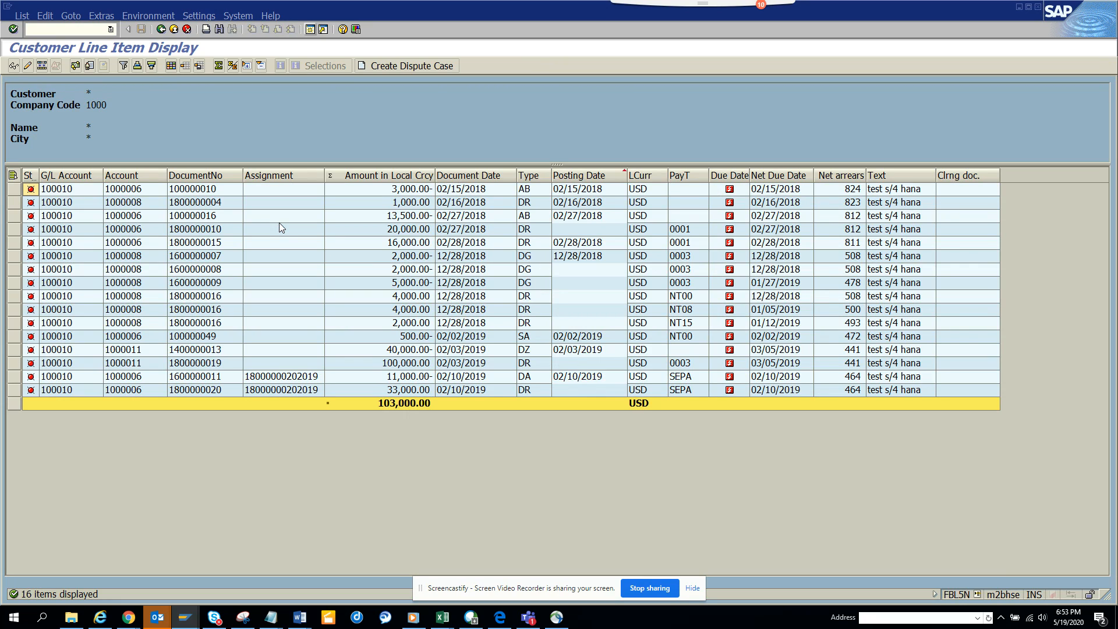
mouse_move(227, 316)
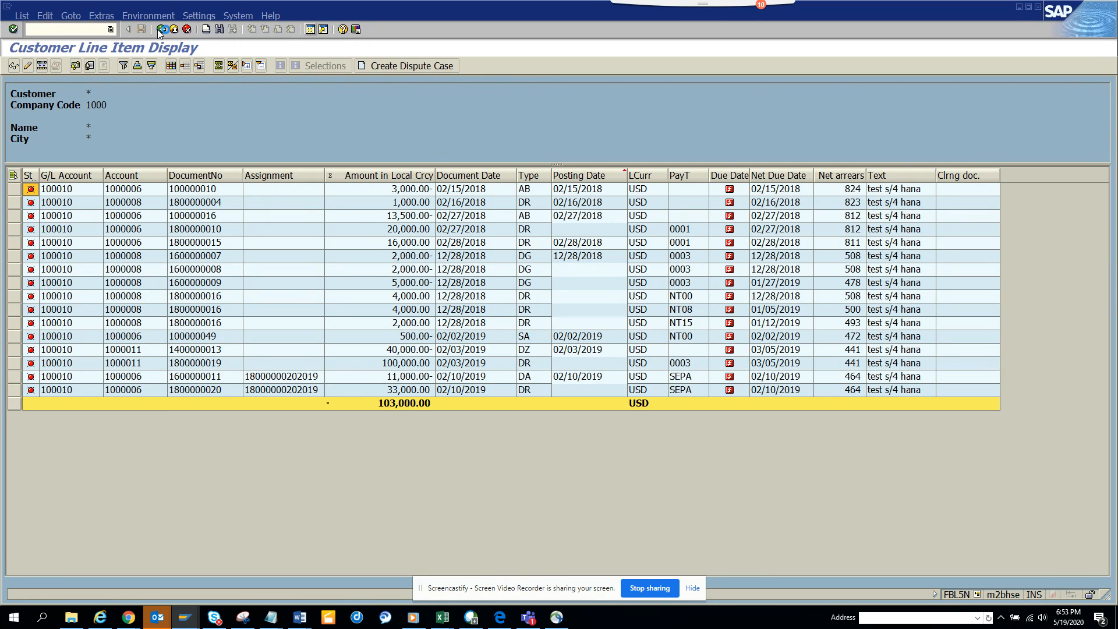
left_click(6, 7)
type("/")
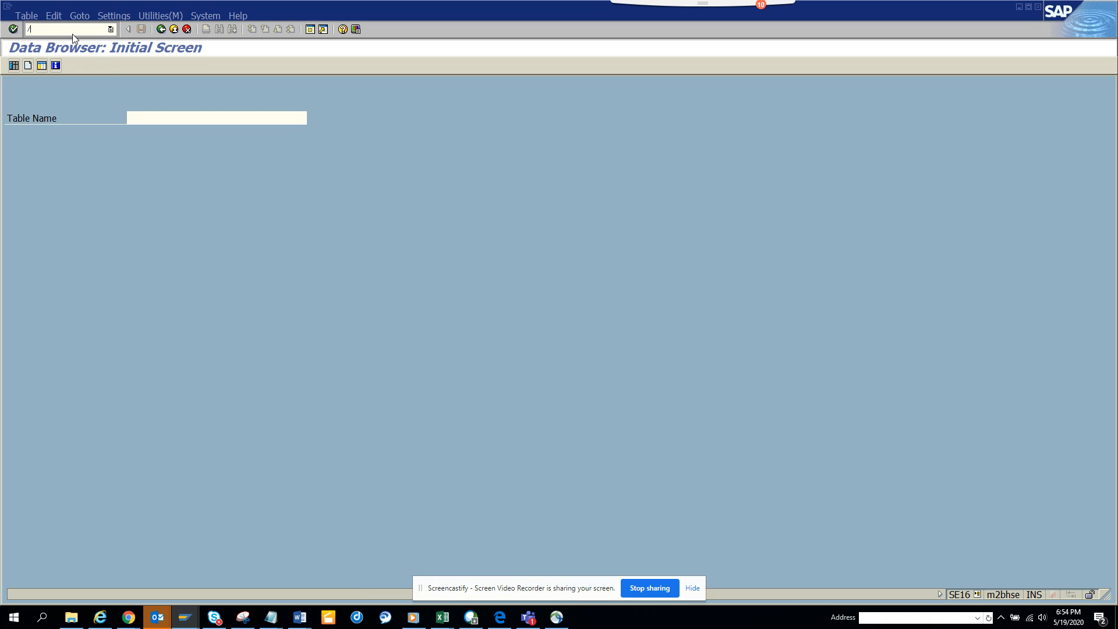
- Enter /nFBL1N in the command field
type("nfbl1")
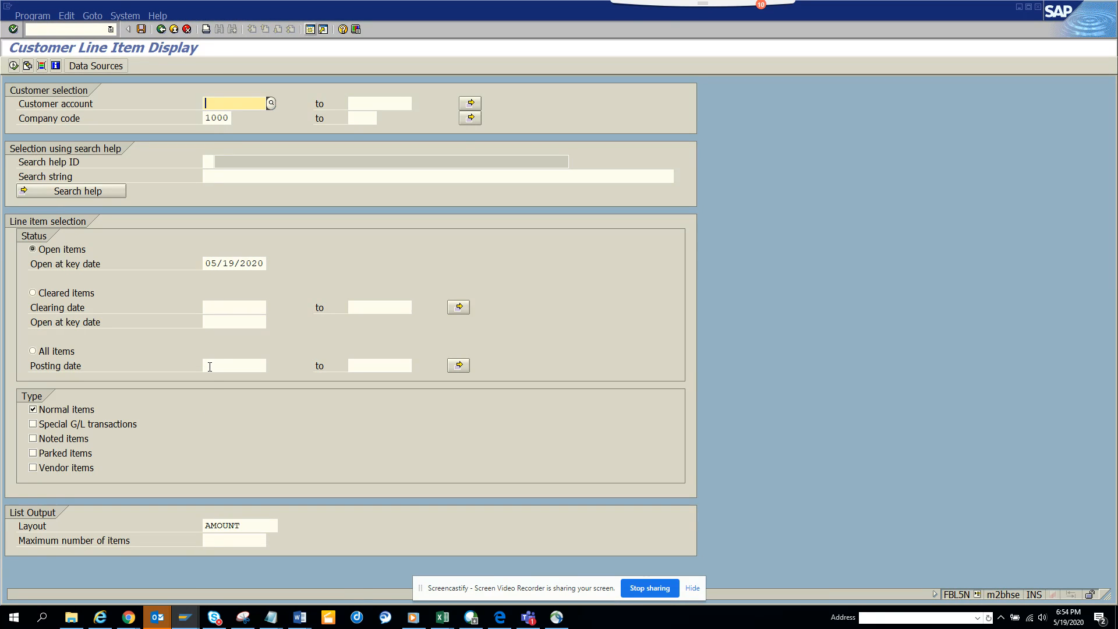
mouse_move(187, 617)
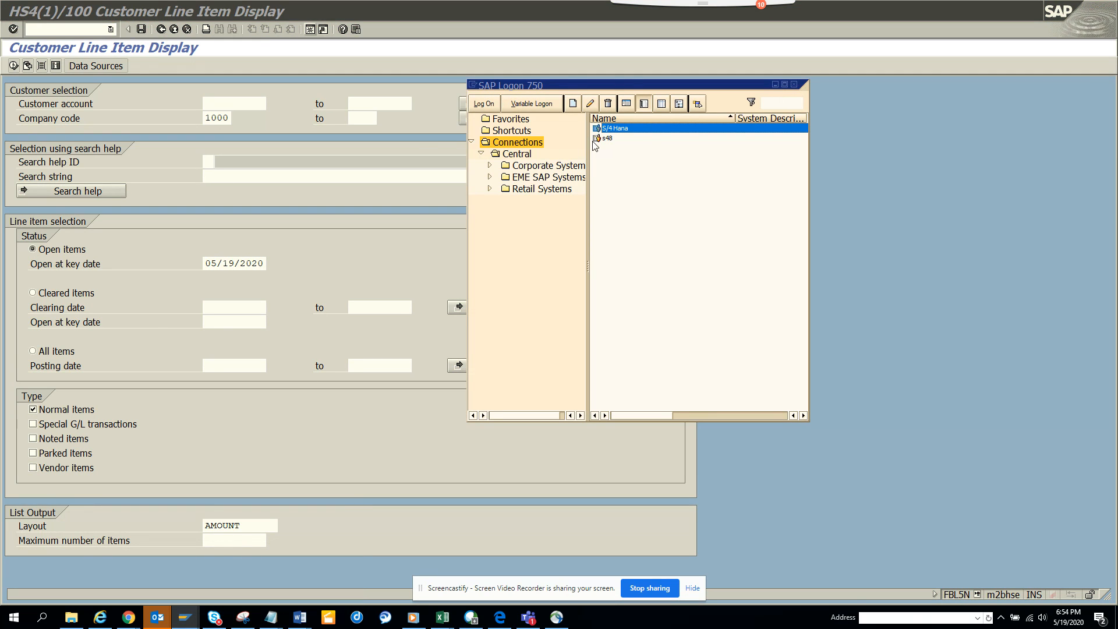
mouse_move(615, 134)
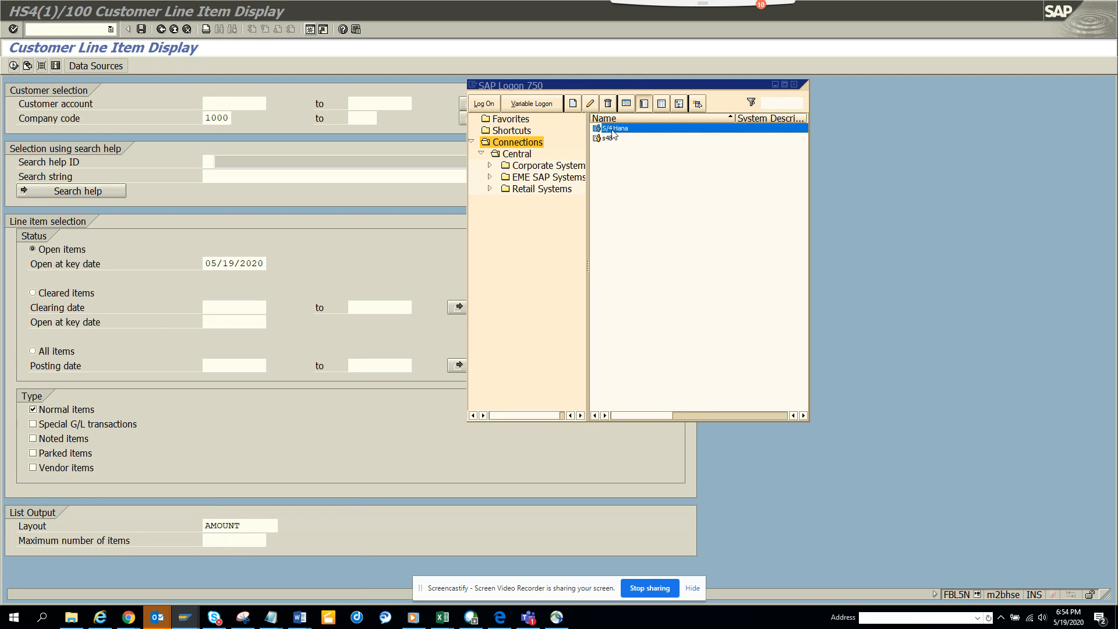
- Log on to S/4 Hana and execute FBL1N, reporting 26 vendor open items
double_click(616, 128)
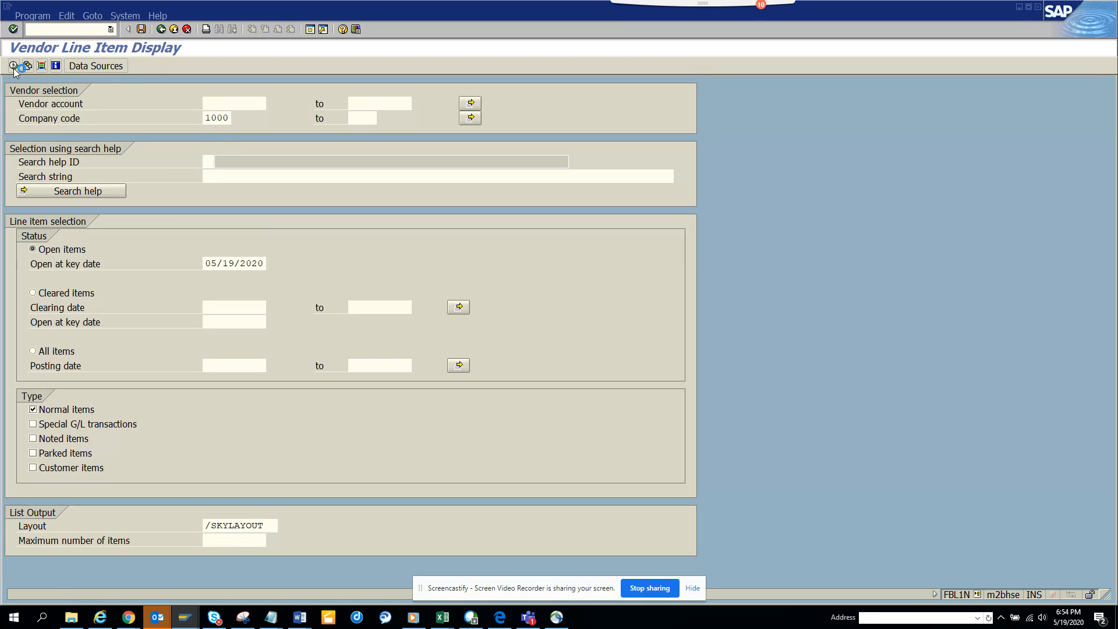
left_click(13, 70)
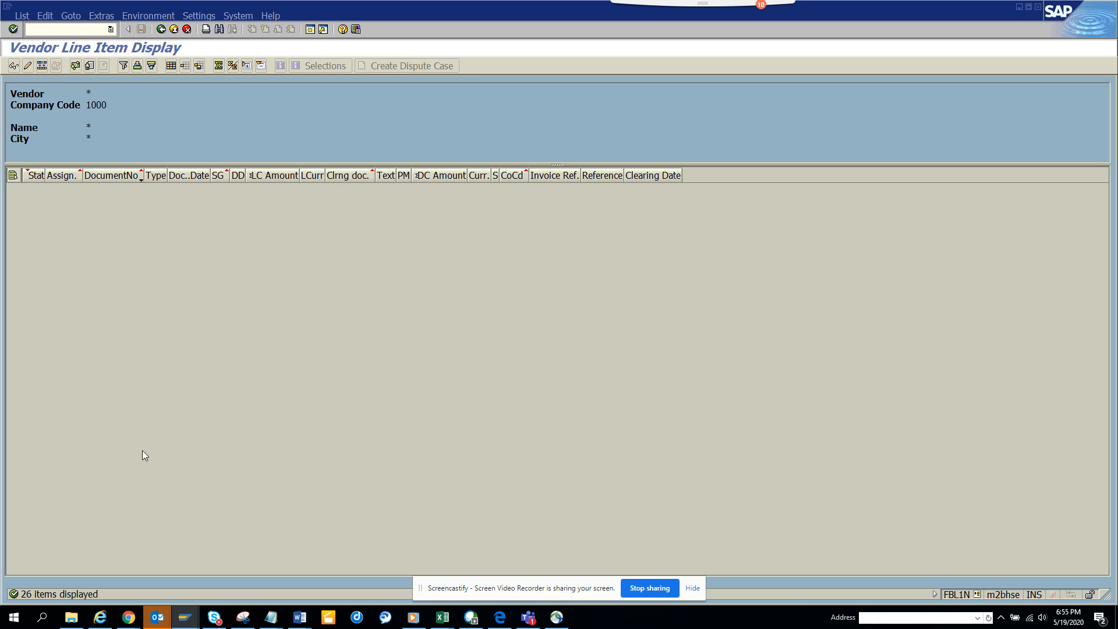
mouse_move(124, 66)
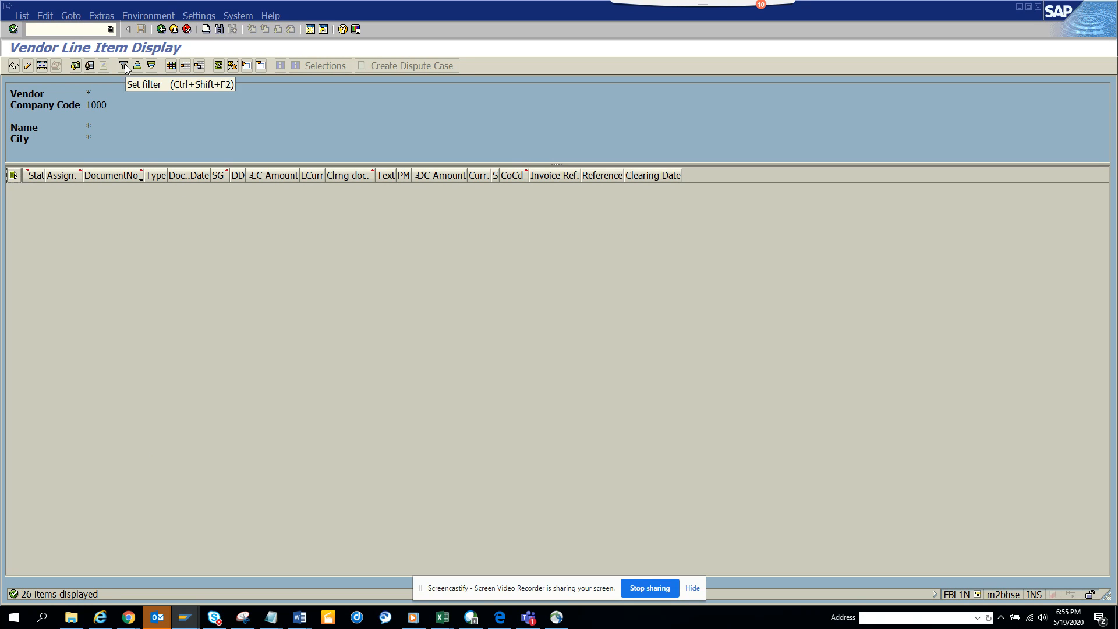
- Clear the vendor grid filter with an empty Document Number range, then open the System menu
left_click(123, 66)
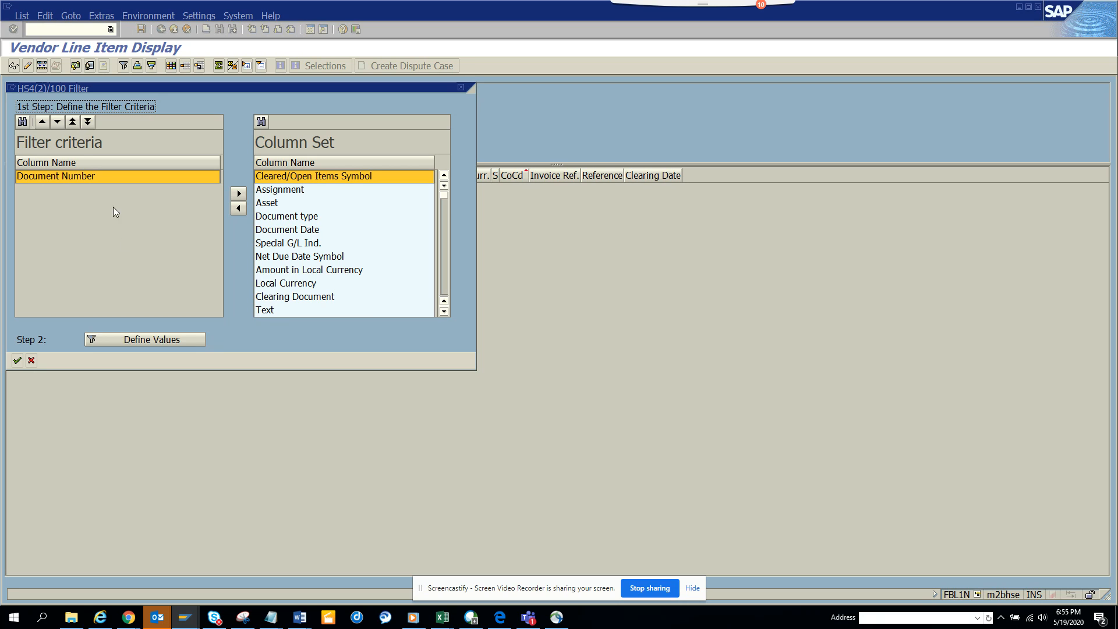
mouse_move(145, 339)
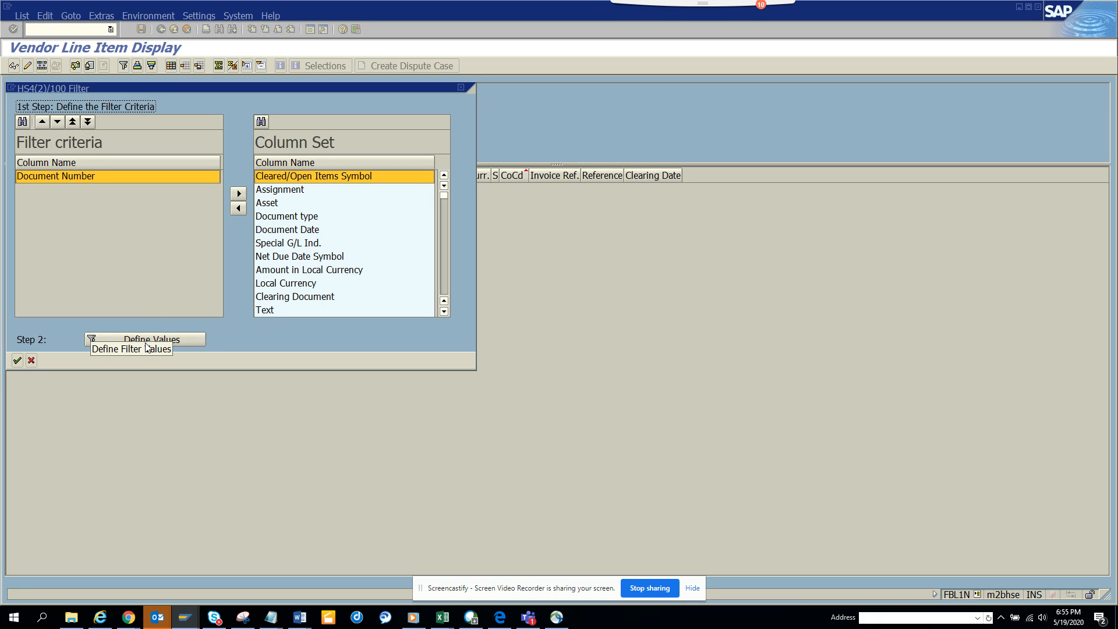
left_click(143, 339)
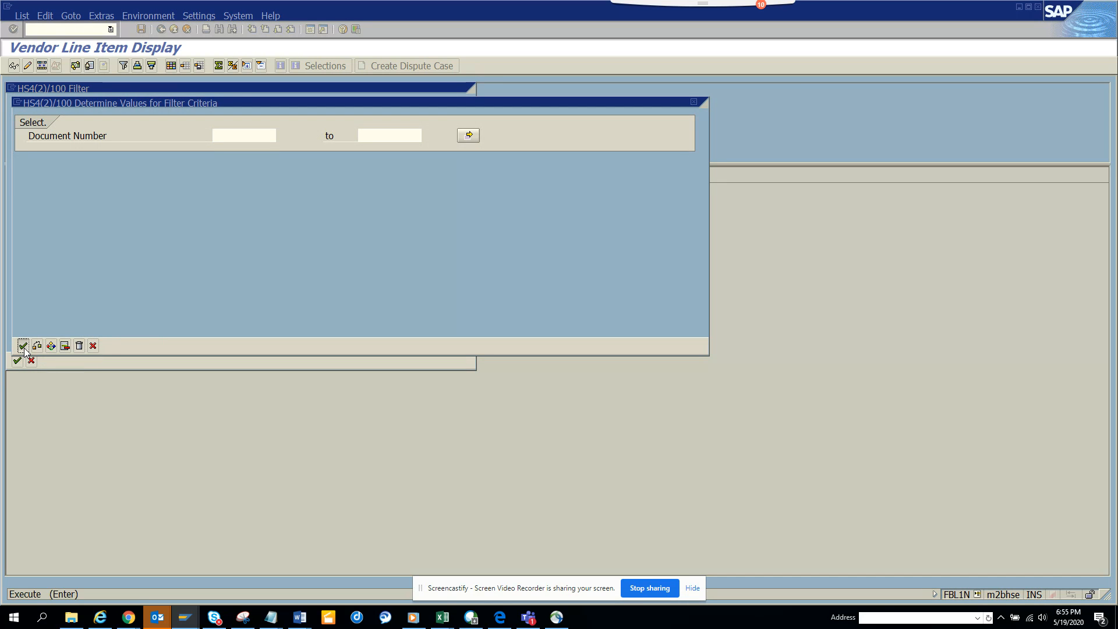
left_click(24, 345)
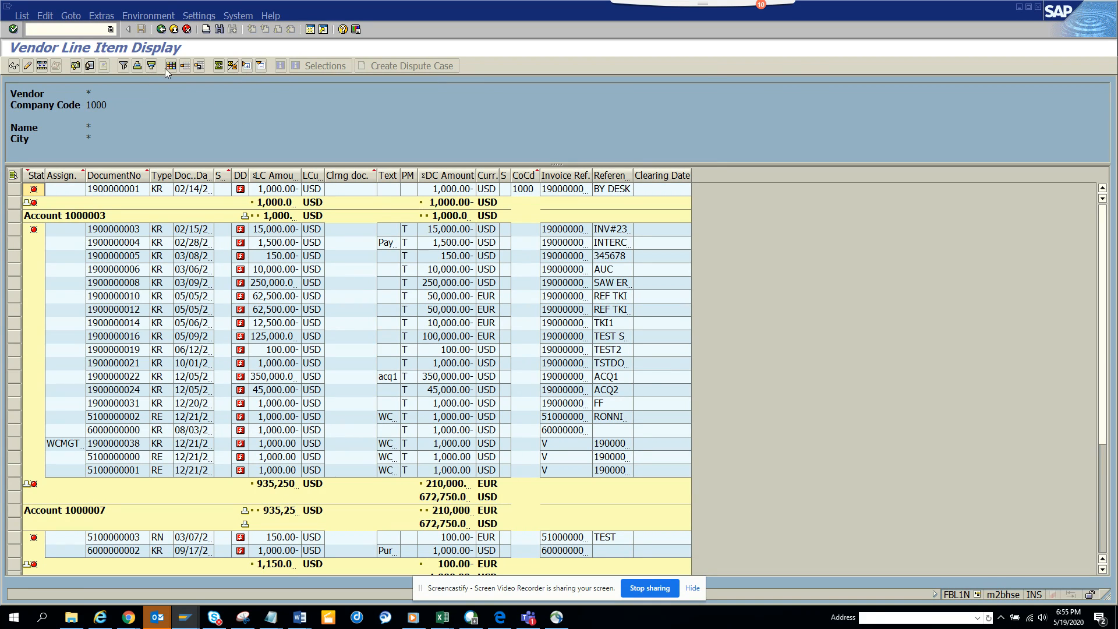
mouse_move(238, 15)
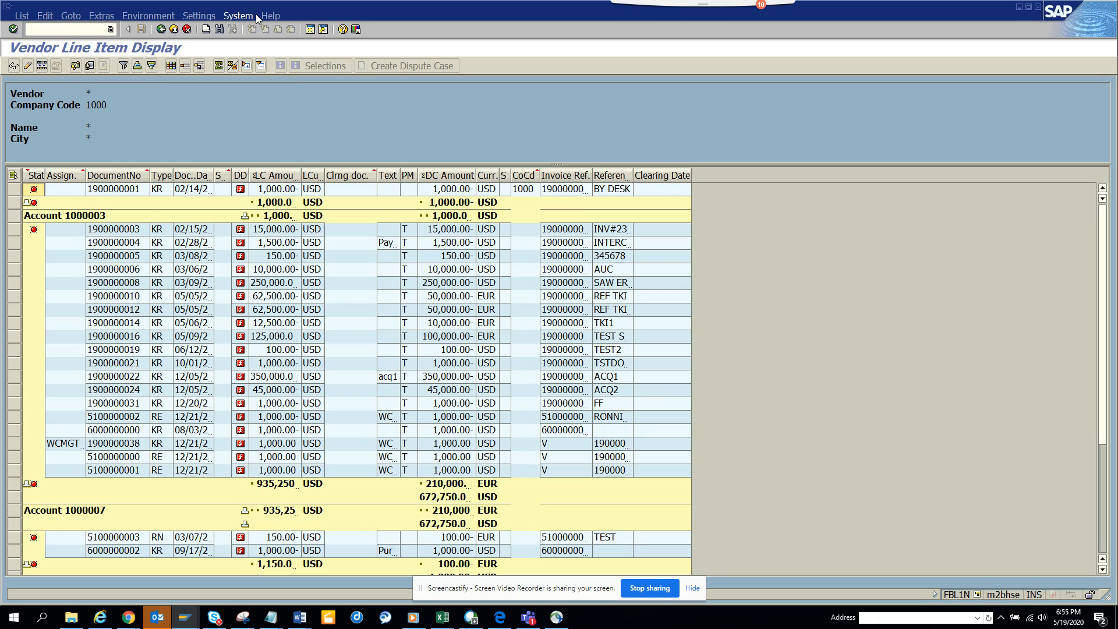
left_click(238, 15)
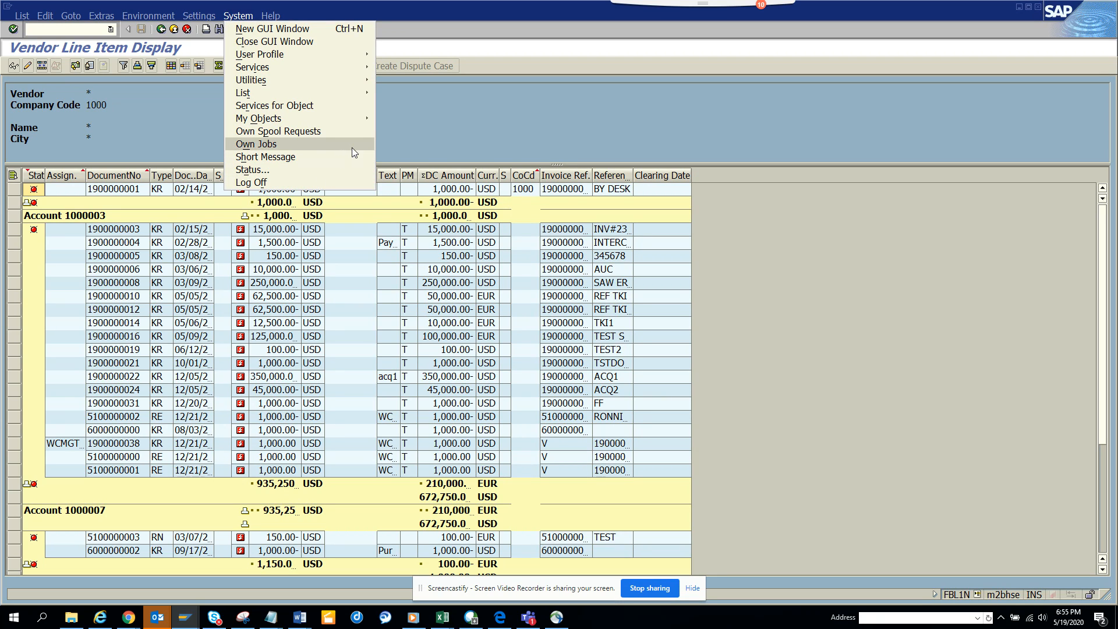